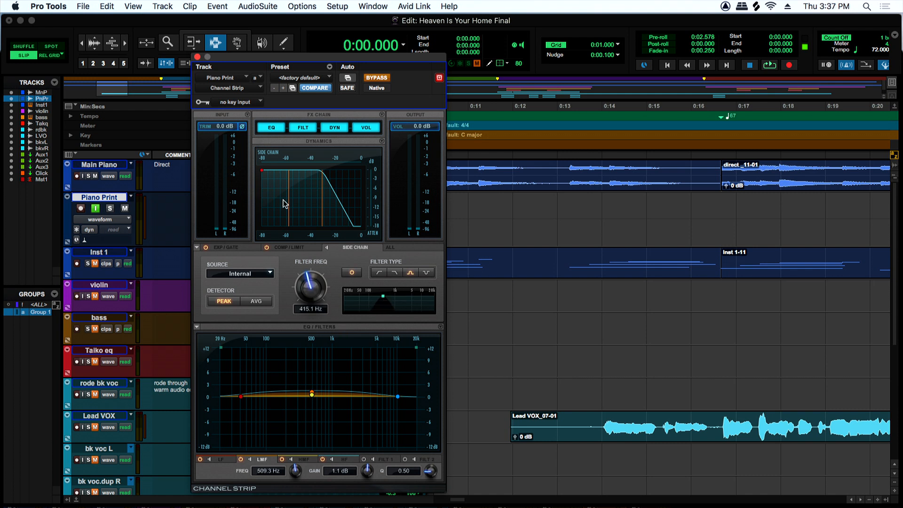
Sweep the side-chain bell filter up through 7.3 kHz and settle it at 453.5 Hz.
{"action": "left_click", "coordinate": [291, 248]}
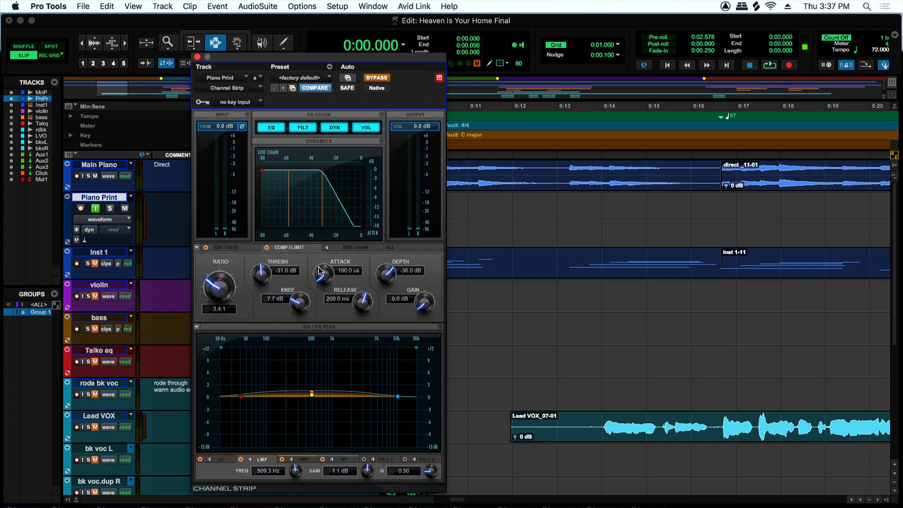
{"action": "left_click", "coordinate": [354, 248]}
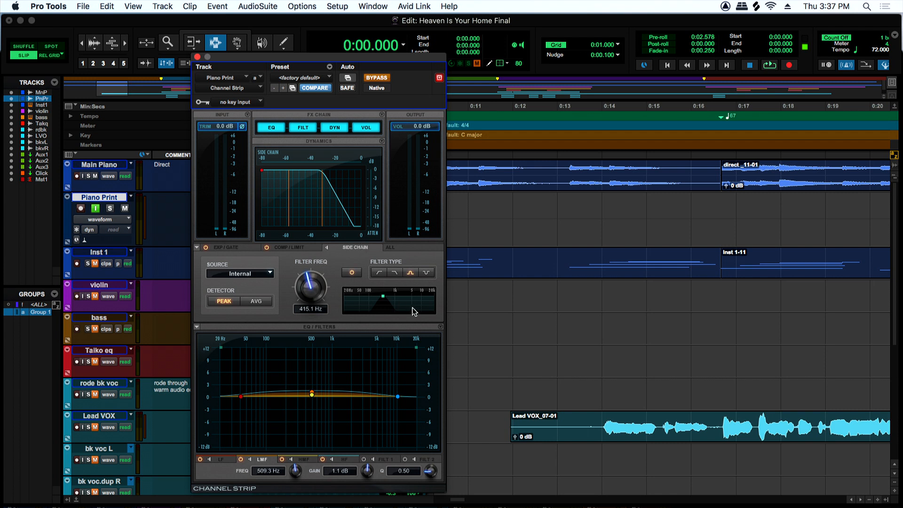
{"action": "mouse_move", "coordinate": [379, 303]}
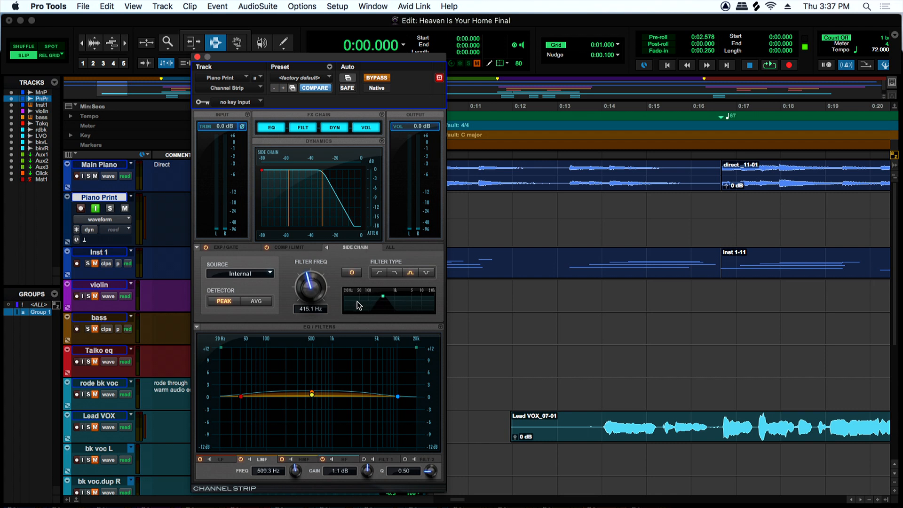
{"action": "mouse_move", "coordinate": [363, 304]}
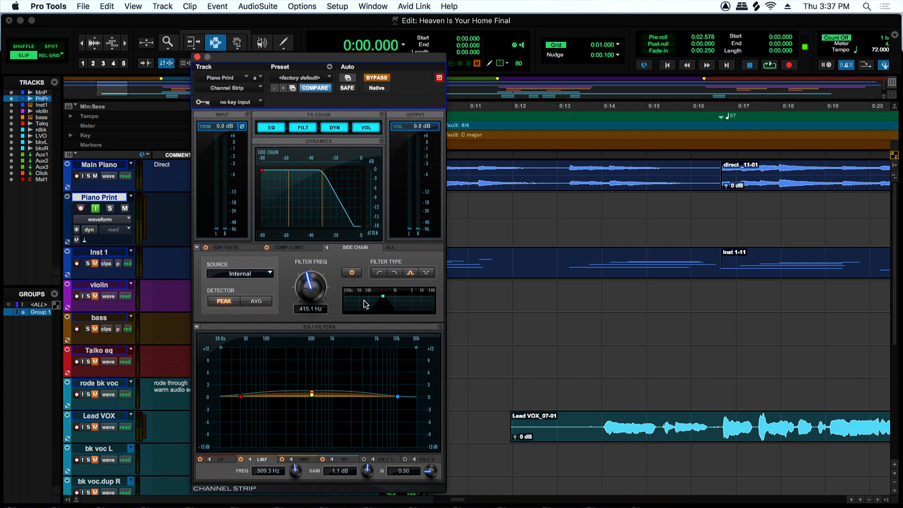
{"action": "mouse_move", "coordinate": [385, 313]}
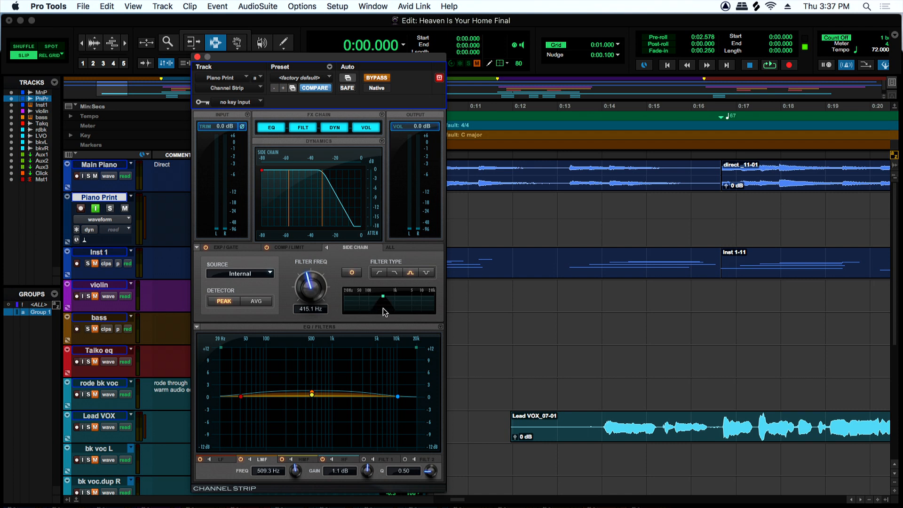
{"action": "mouse_move", "coordinate": [388, 312]}
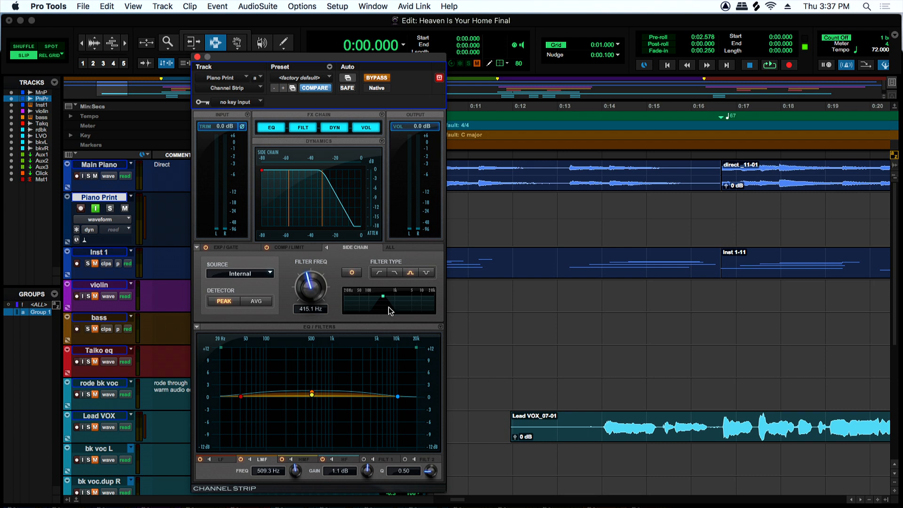
{"action": "mouse_move", "coordinate": [381, 303]}
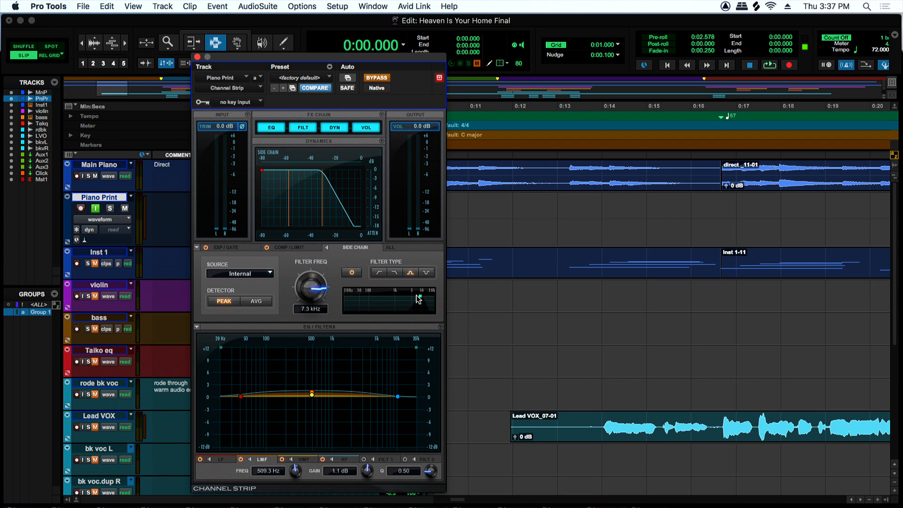
{"action": "left_click", "coordinate": [410, 272]}
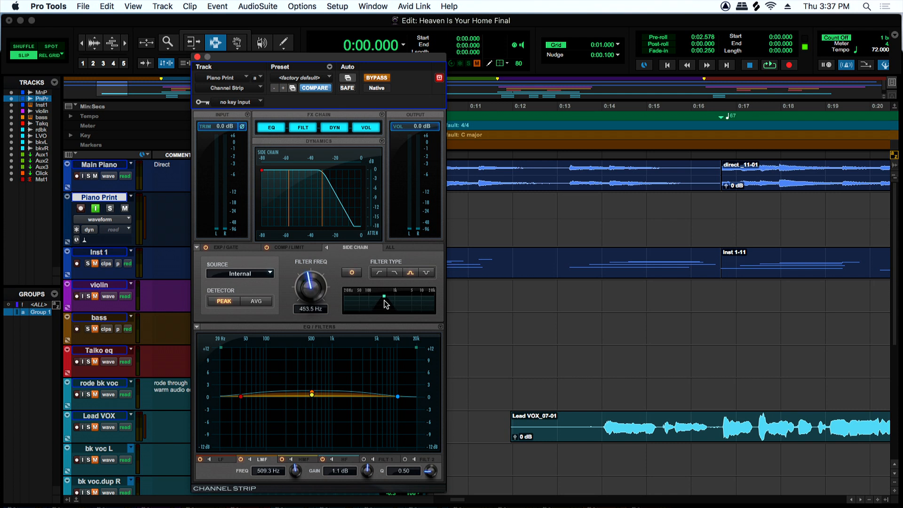
{"action": "mouse_move", "coordinate": [114, 214]}
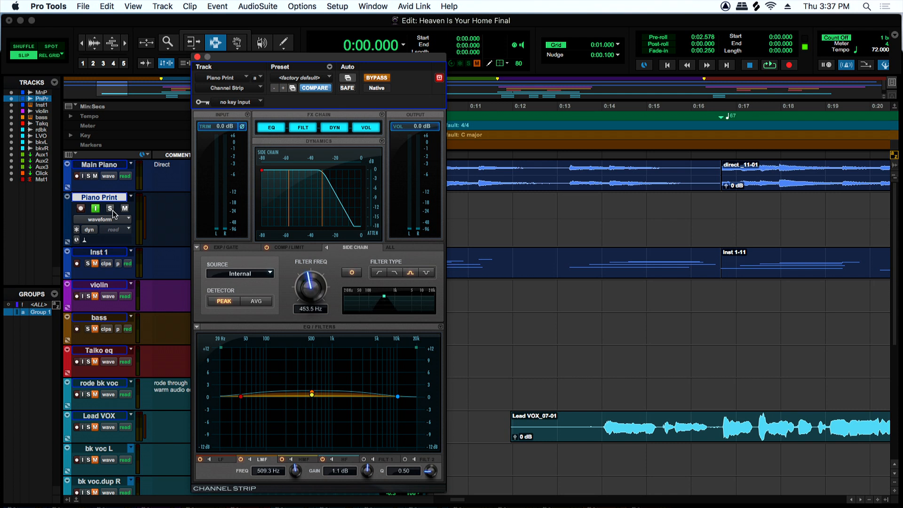
{"action": "mouse_move", "coordinate": [276, 210]}
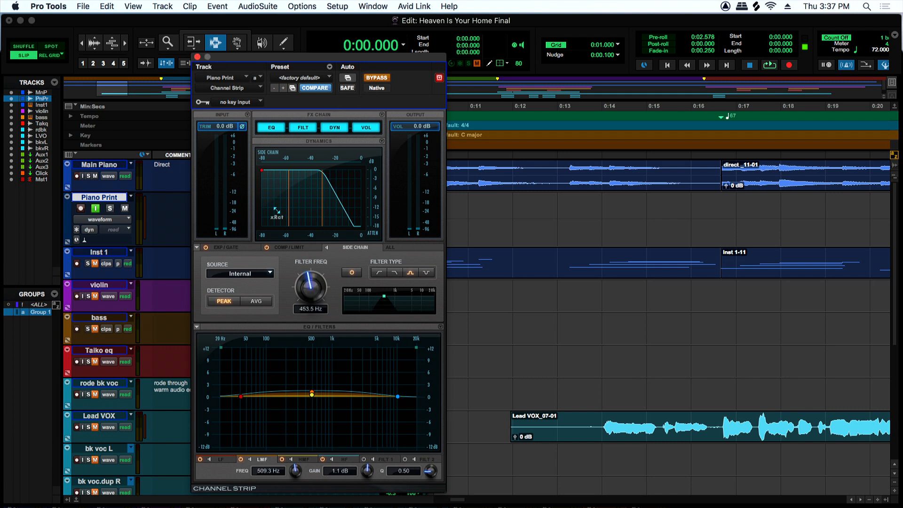
With the song playing, set ratio 1.8:1, threshold −41.2 dB, attack 162.2 µs, A/B-ing against bypass.
{"action": "left_click", "coordinate": [287, 248]}
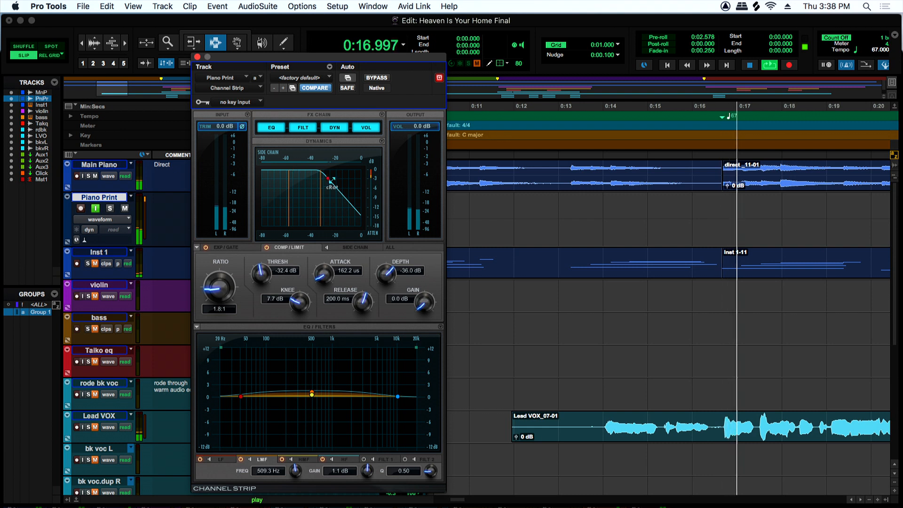
{"action": "left_click", "coordinate": [376, 77]}
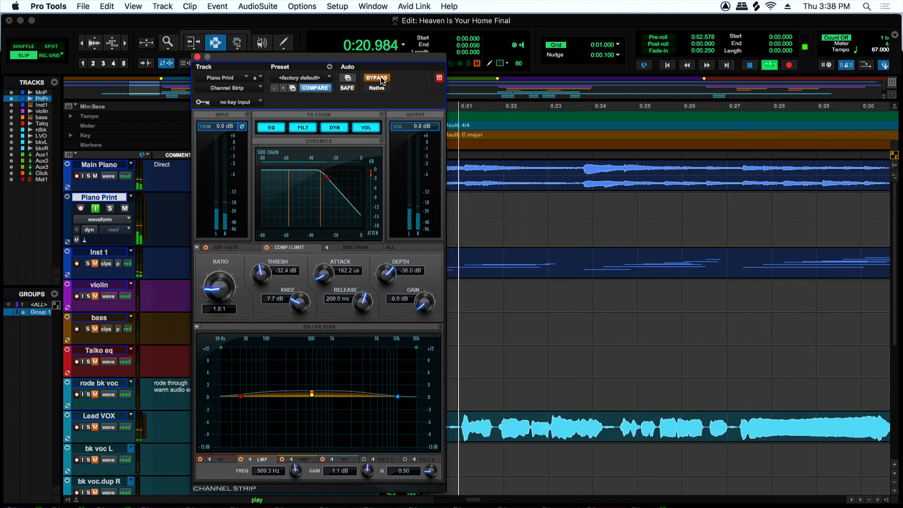
{"action": "left_click", "coordinate": [376, 78]}
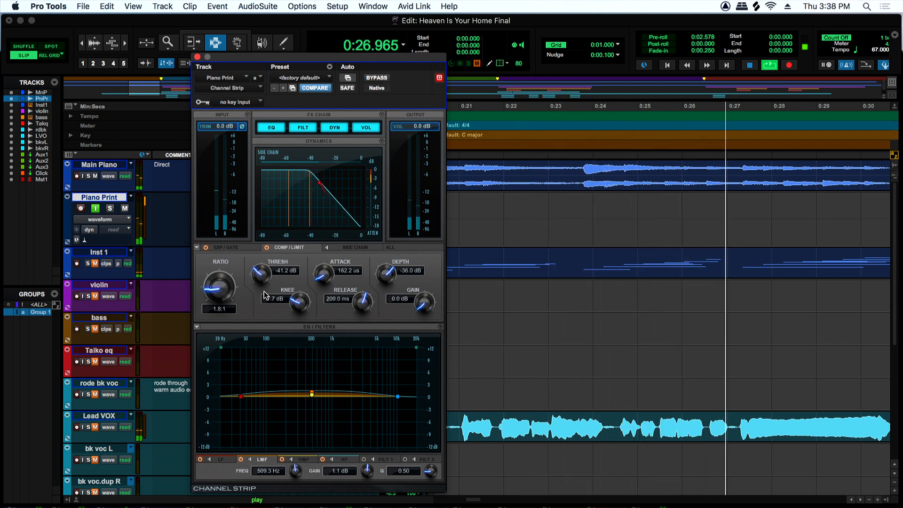
{"action": "left_click", "coordinate": [376, 77]}
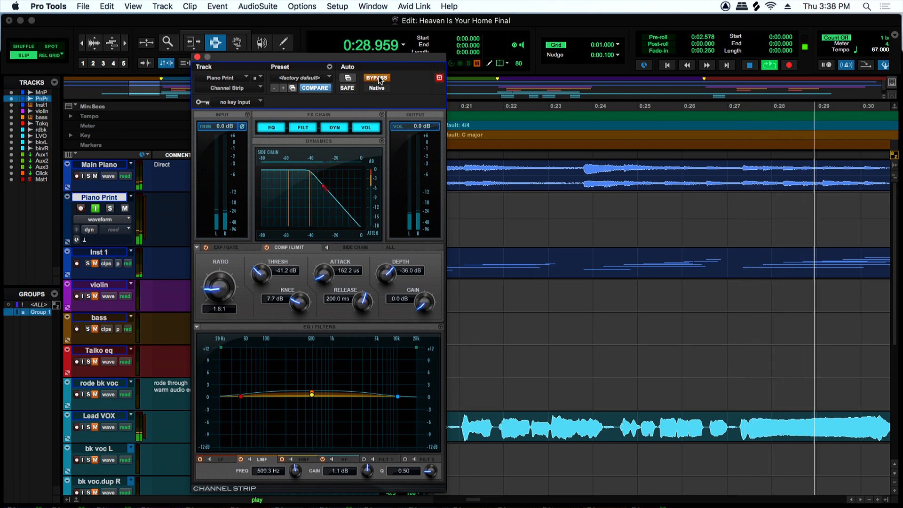
{"action": "left_click", "coordinate": [376, 78]}
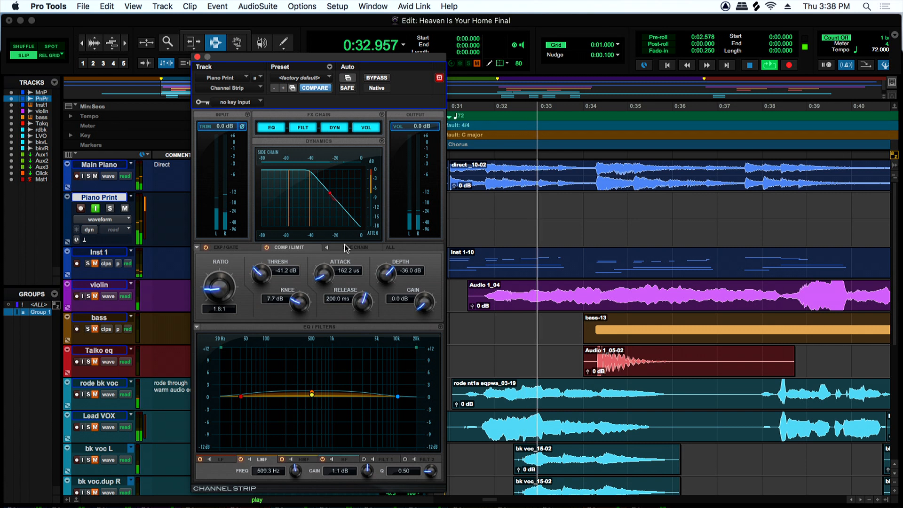
Raise the side-chain filter to 539.6 Hz and ease the compressor threshold to −32.3 dB.
{"action": "left_click", "coordinate": [354, 247]}
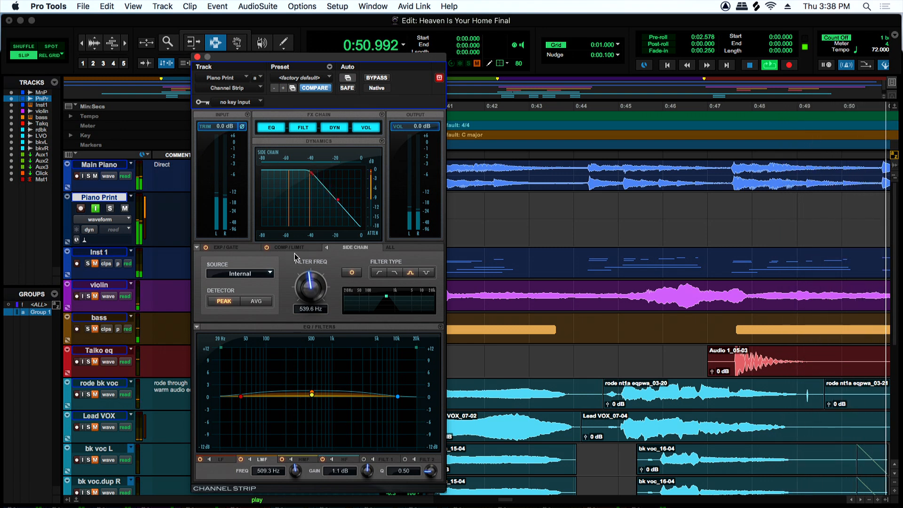
{"action": "left_click", "coordinate": [291, 247]}
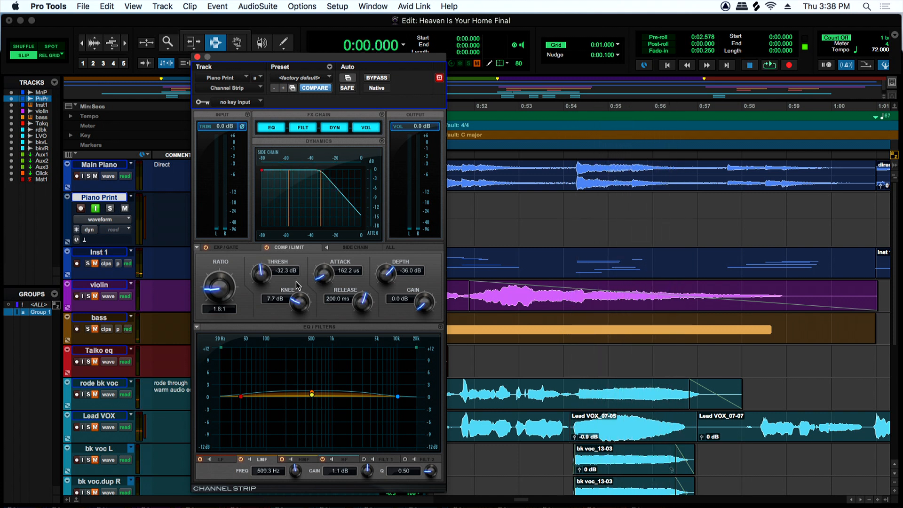
{"action": "left_click", "coordinate": [354, 247]}
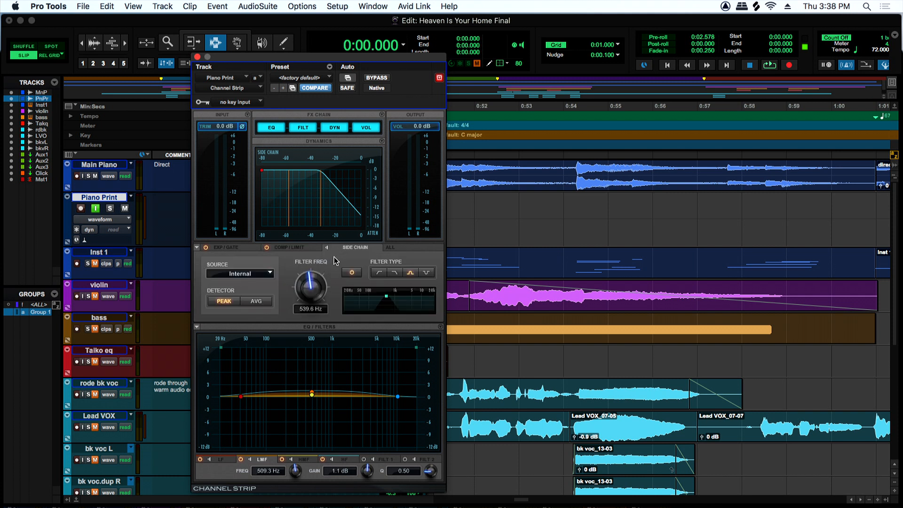
{"action": "mouse_move", "coordinate": [330, 281]}
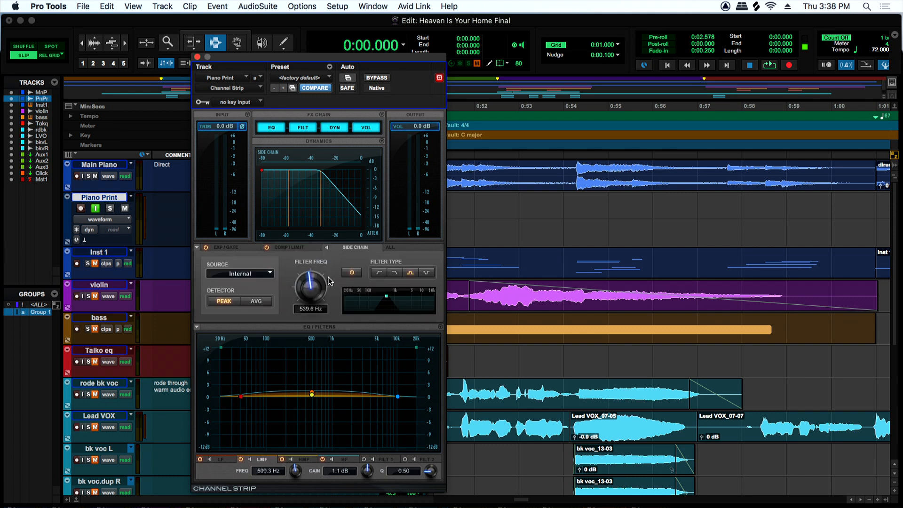